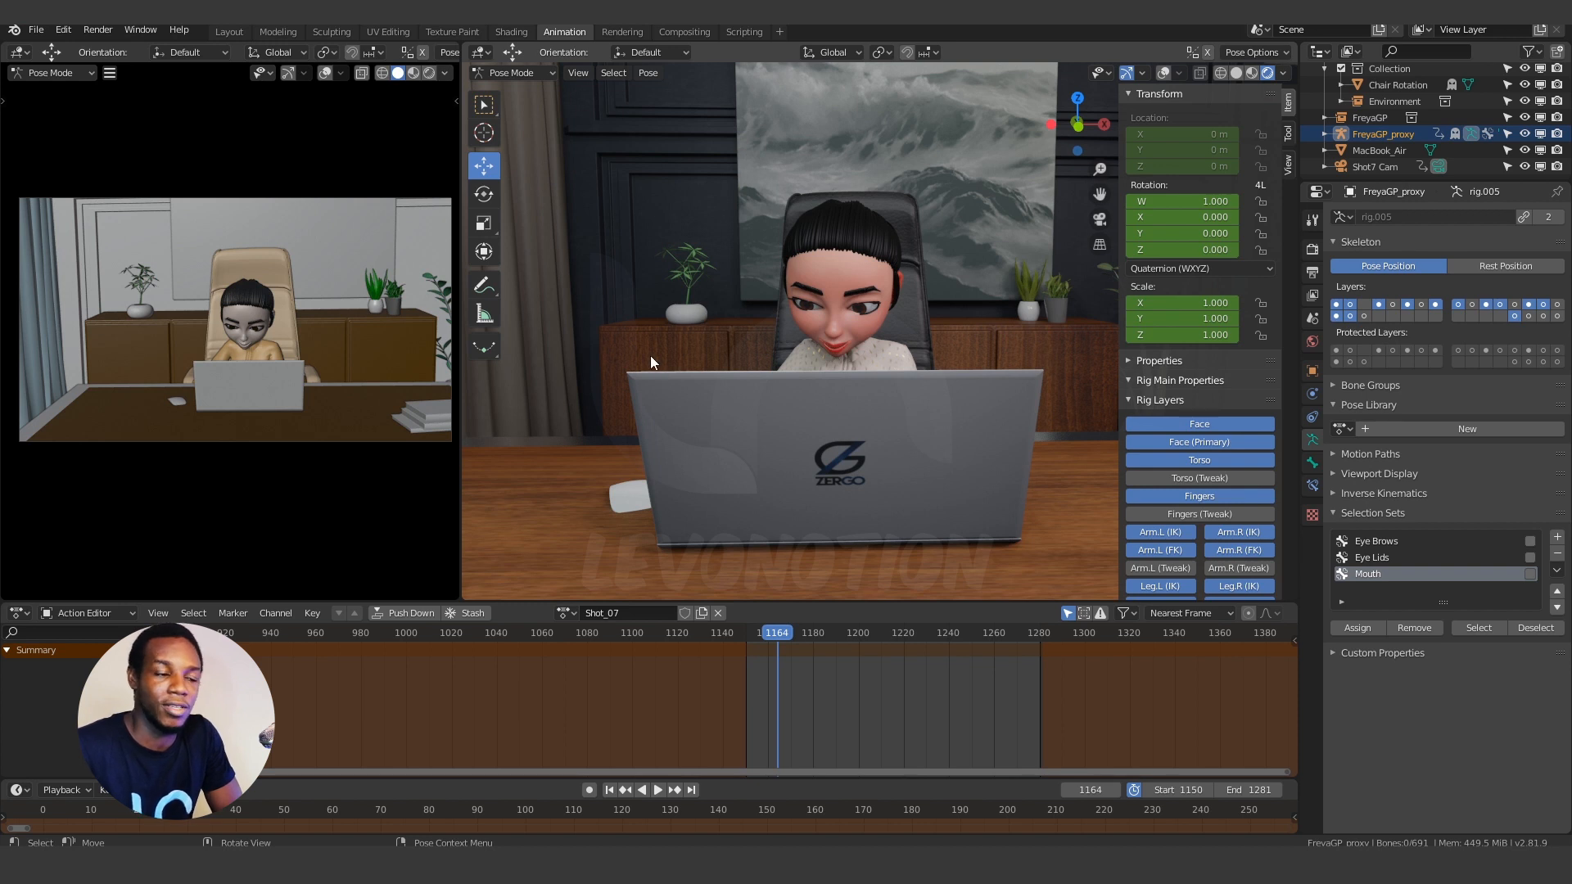
mouse_move(835, 374)
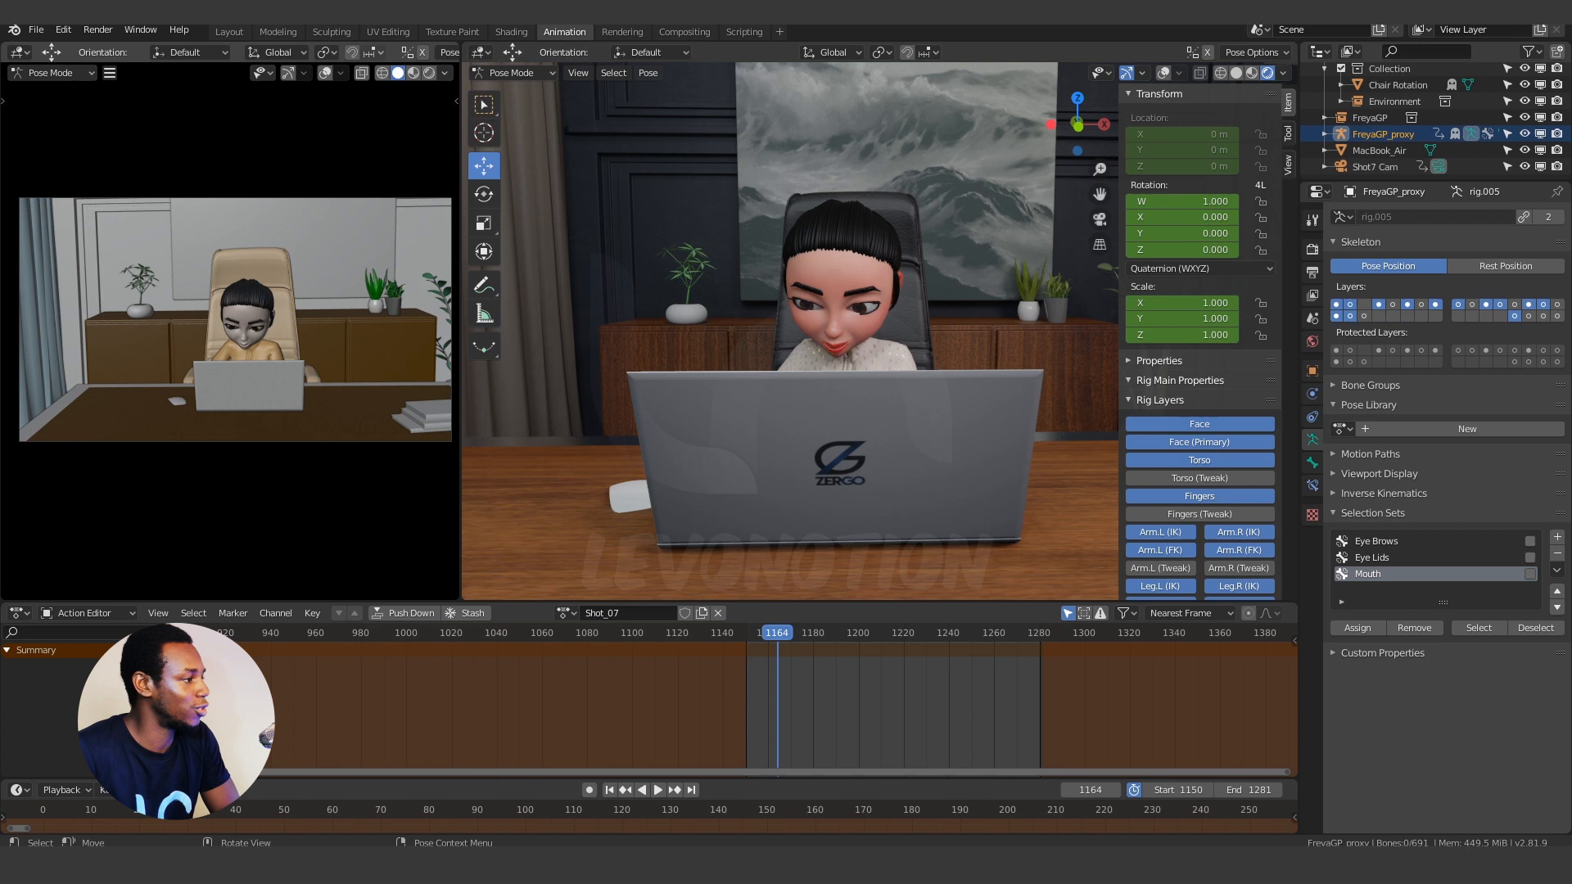
Step: Switch the scene's output file format from PNG images to FFmpeg video in Output Properties
left_click(97, 29)
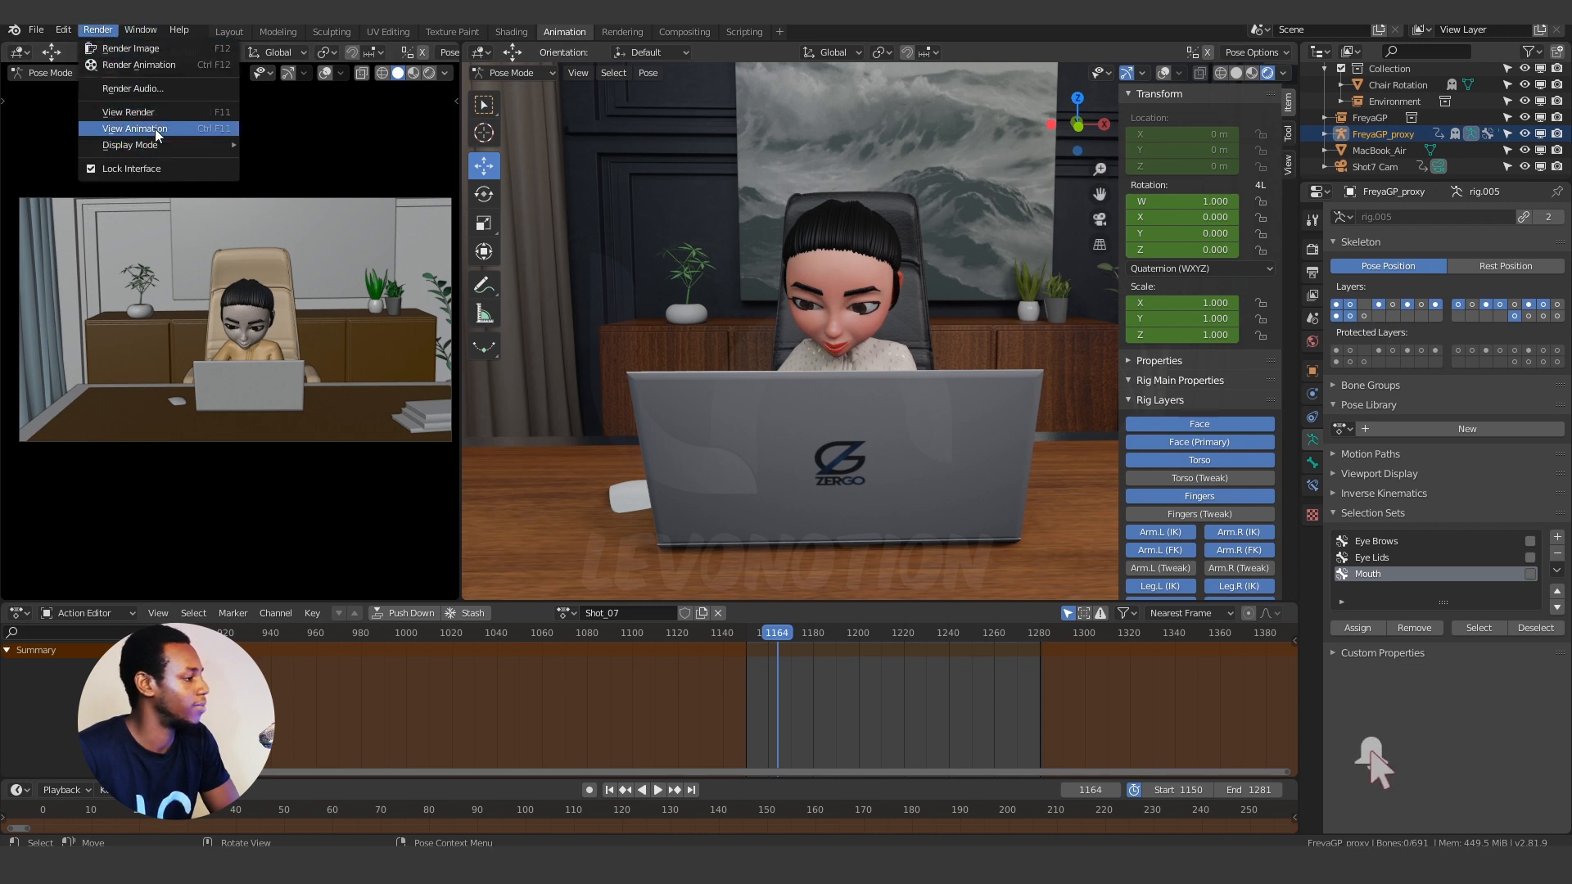
left_click(133, 128)
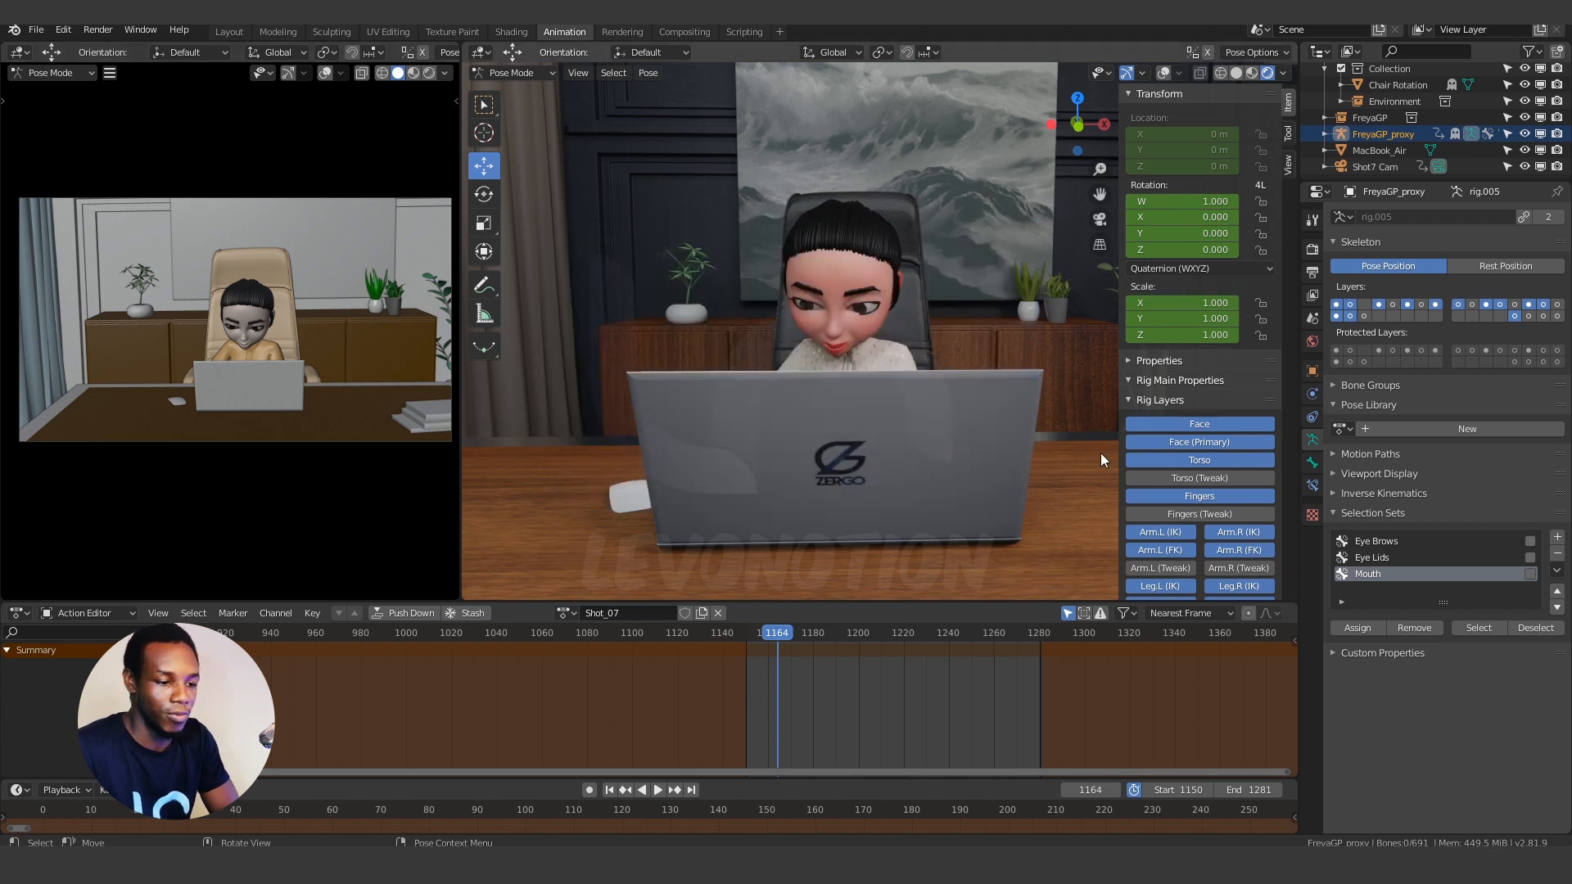
left_click(1310, 272)
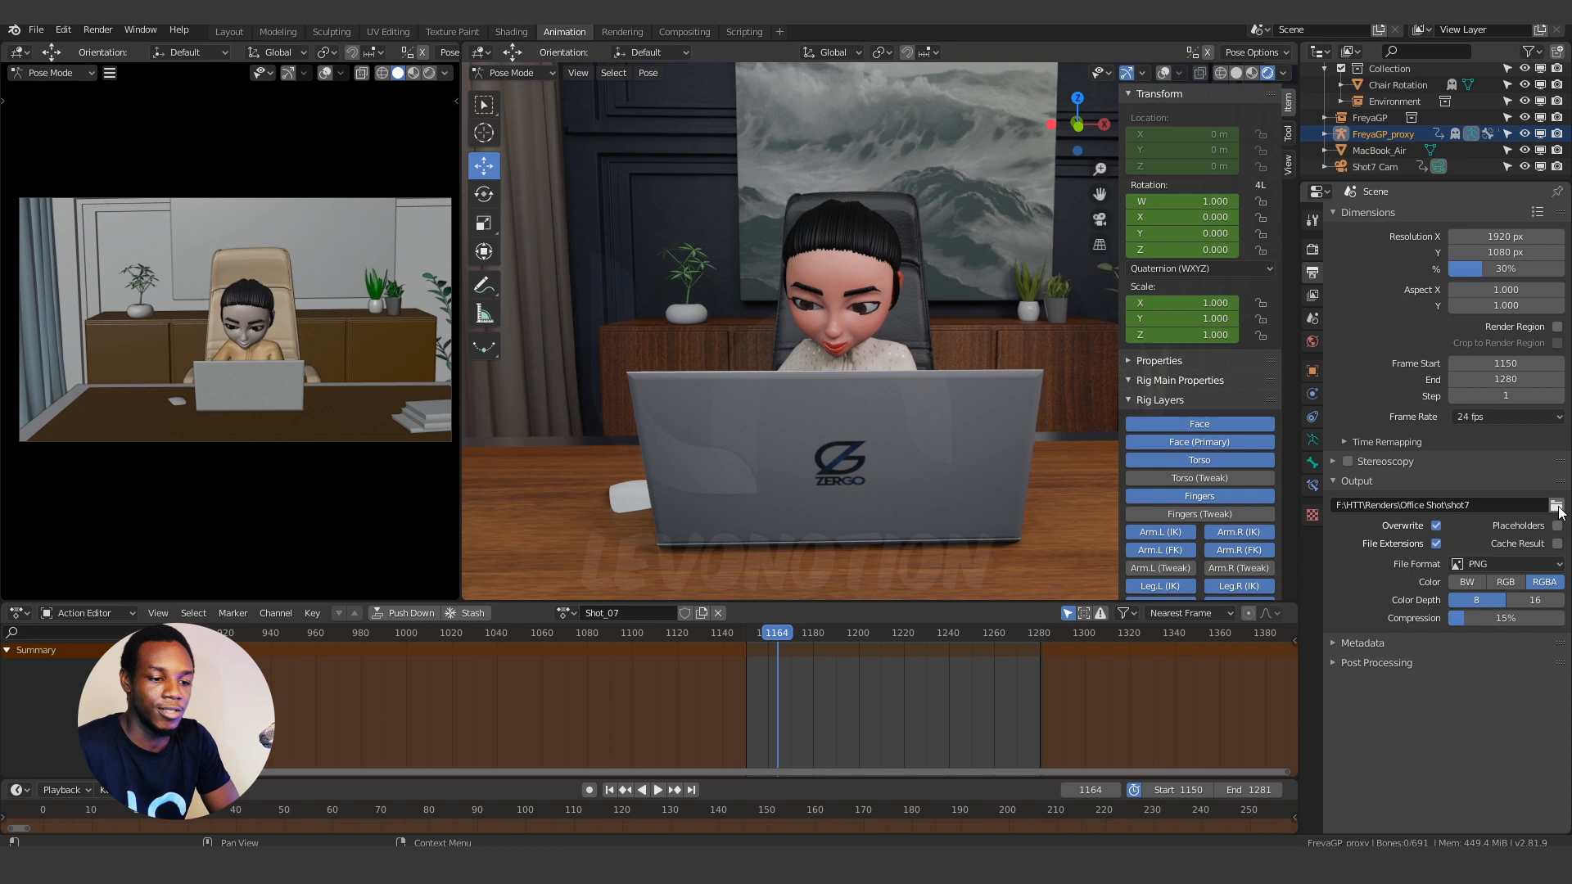
mouse_move(1441, 504)
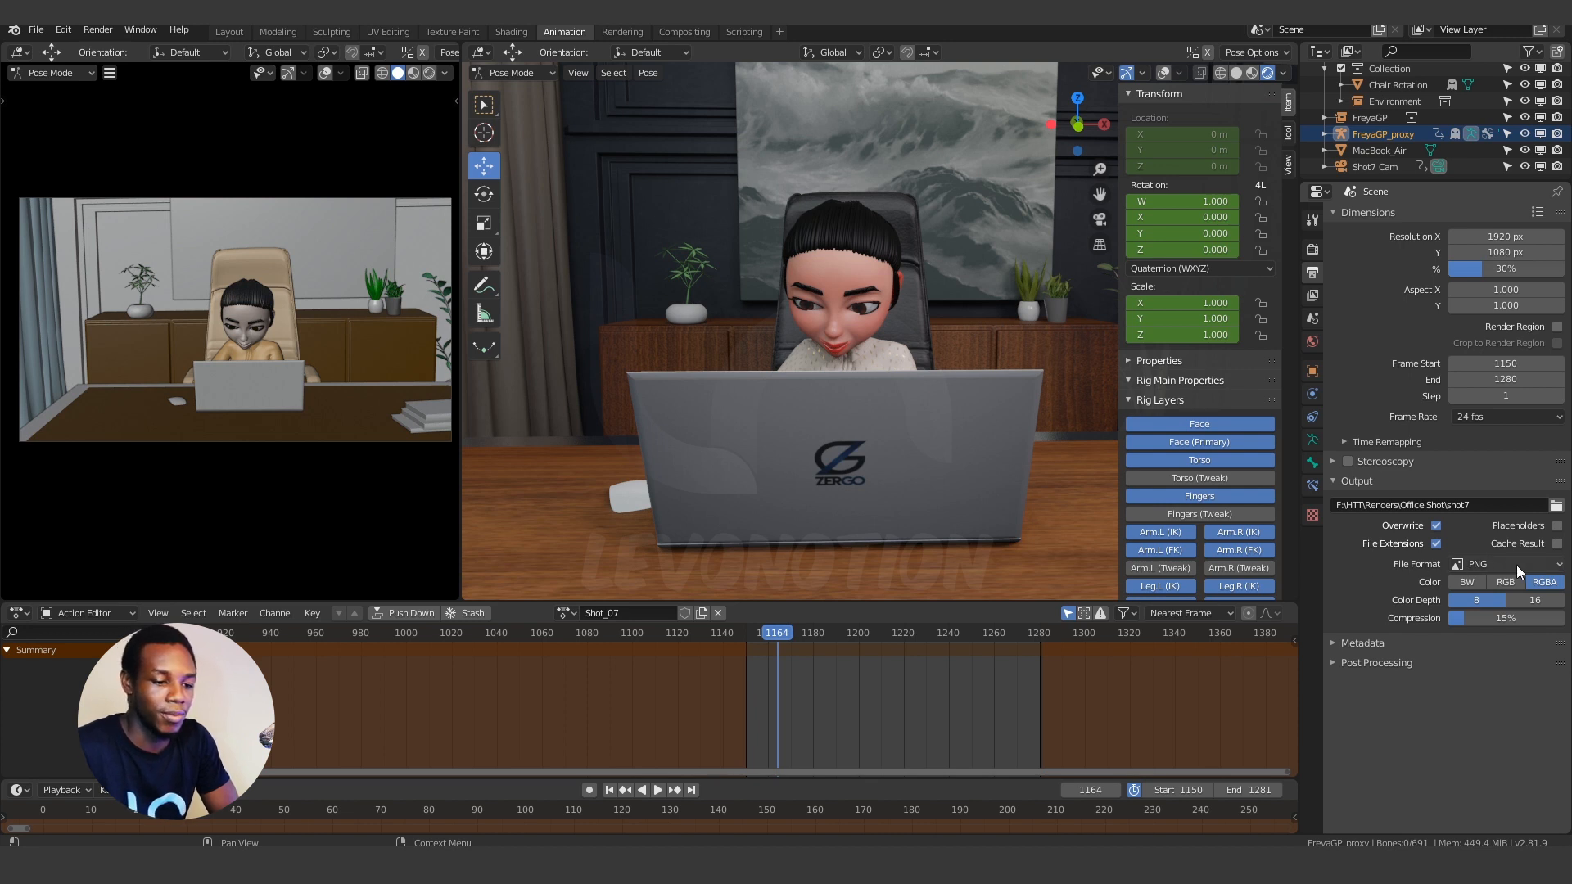
left_click(1503, 563)
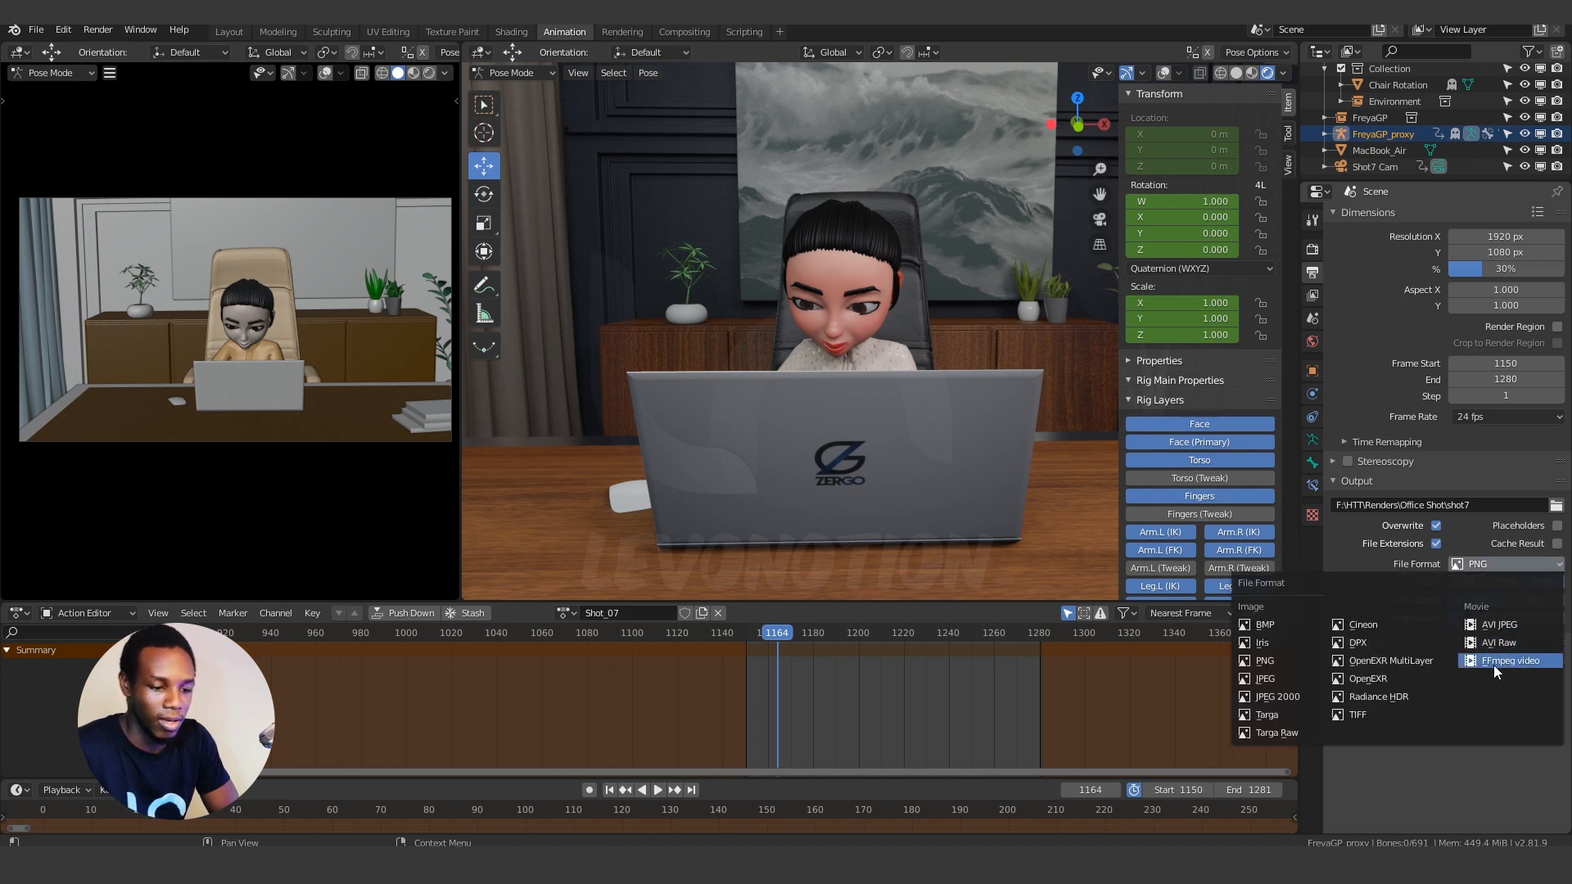
mouse_move(1502, 642)
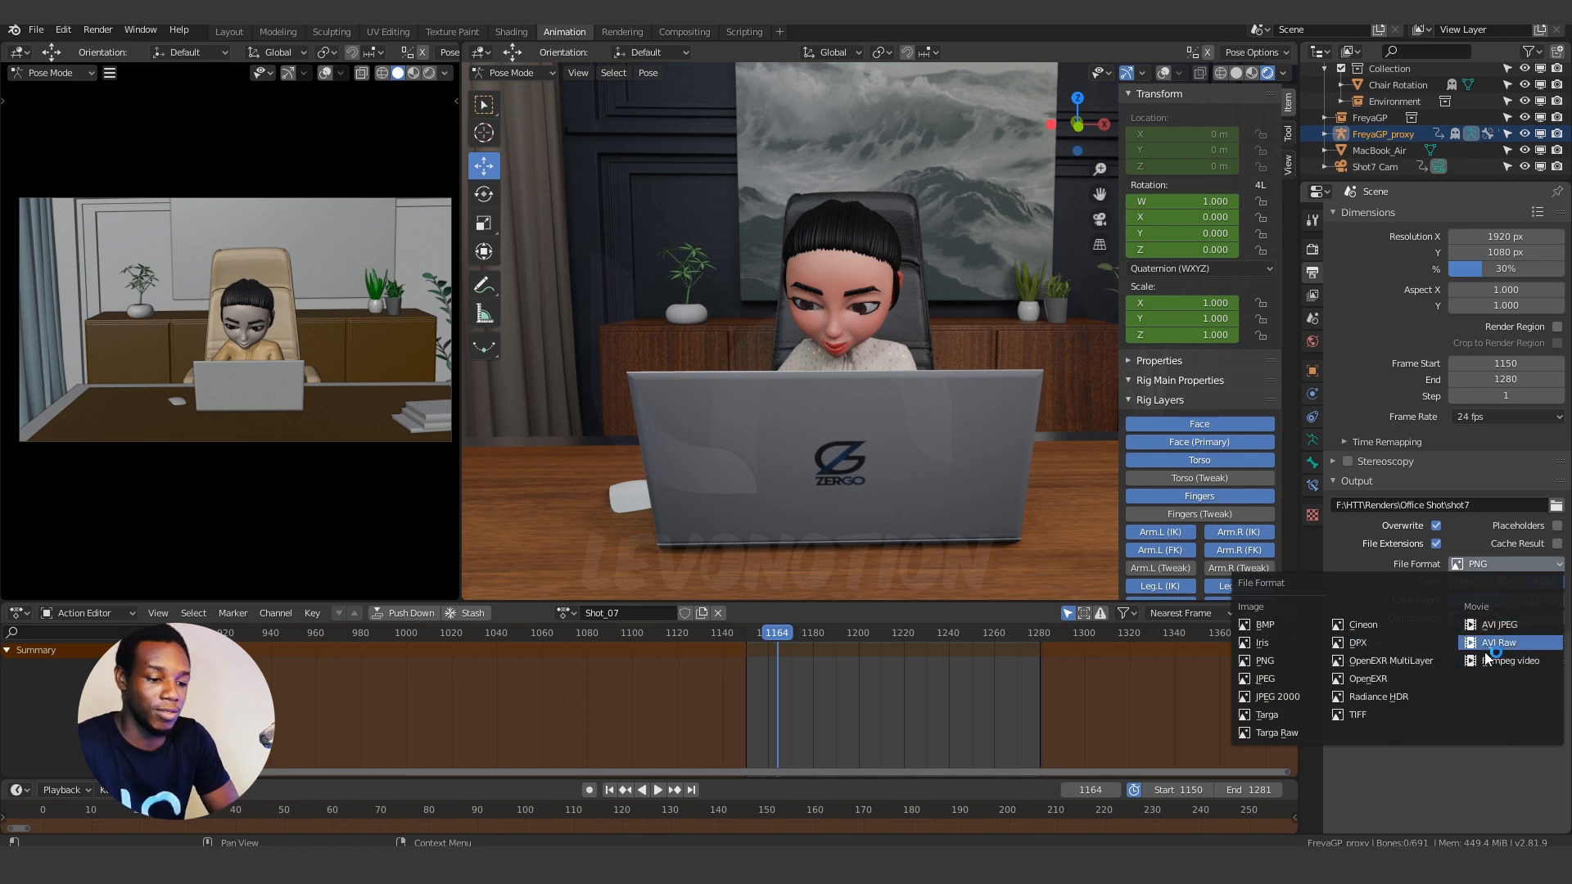
mouse_move(1508, 660)
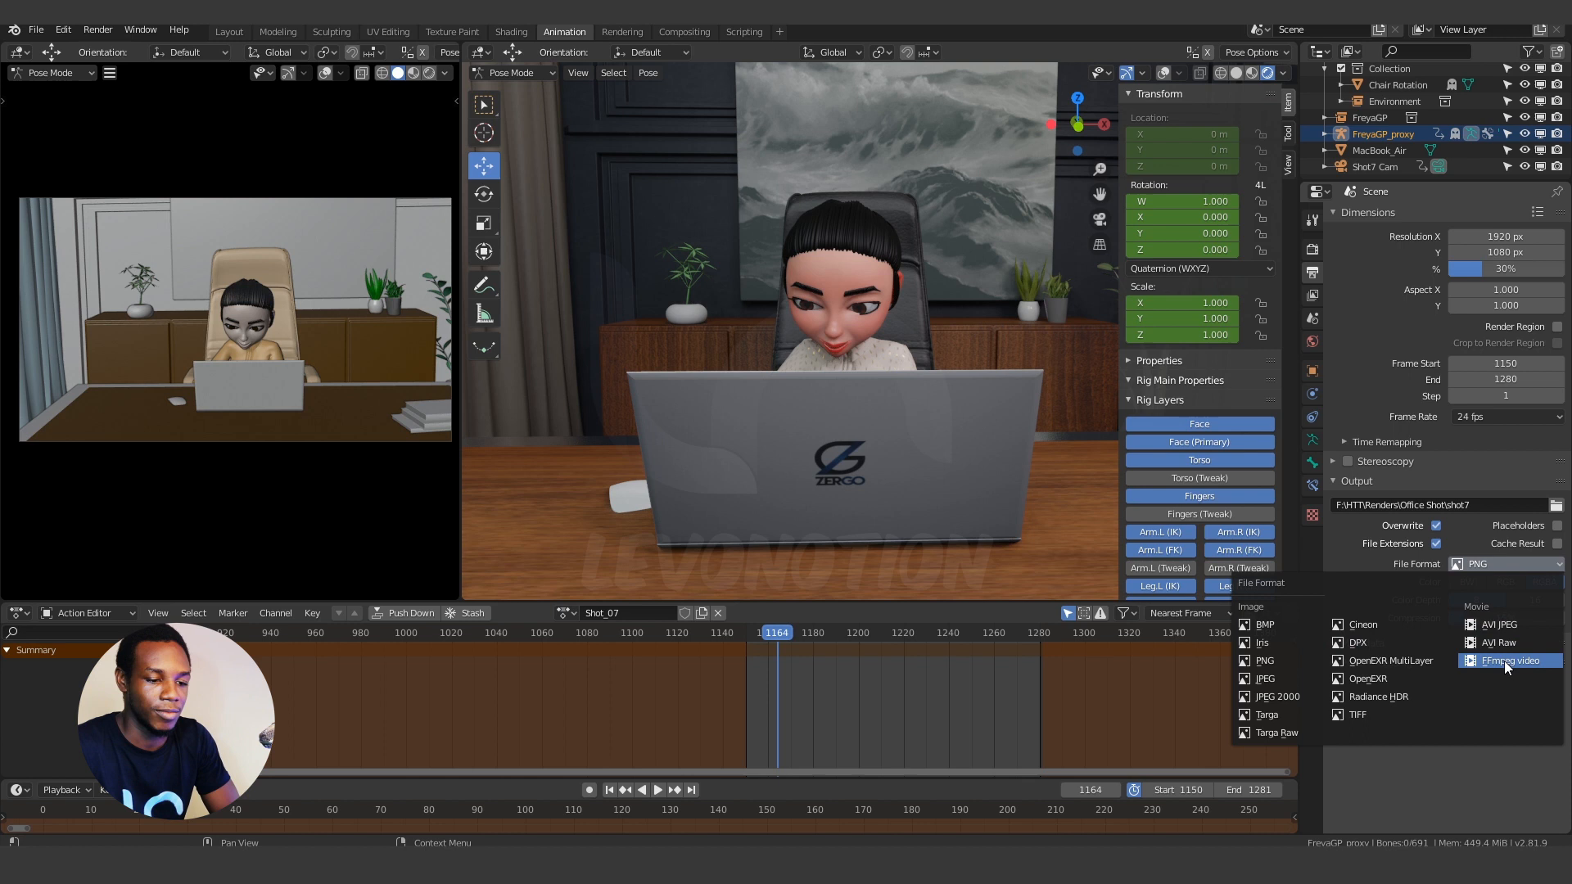
left_click(1510, 660)
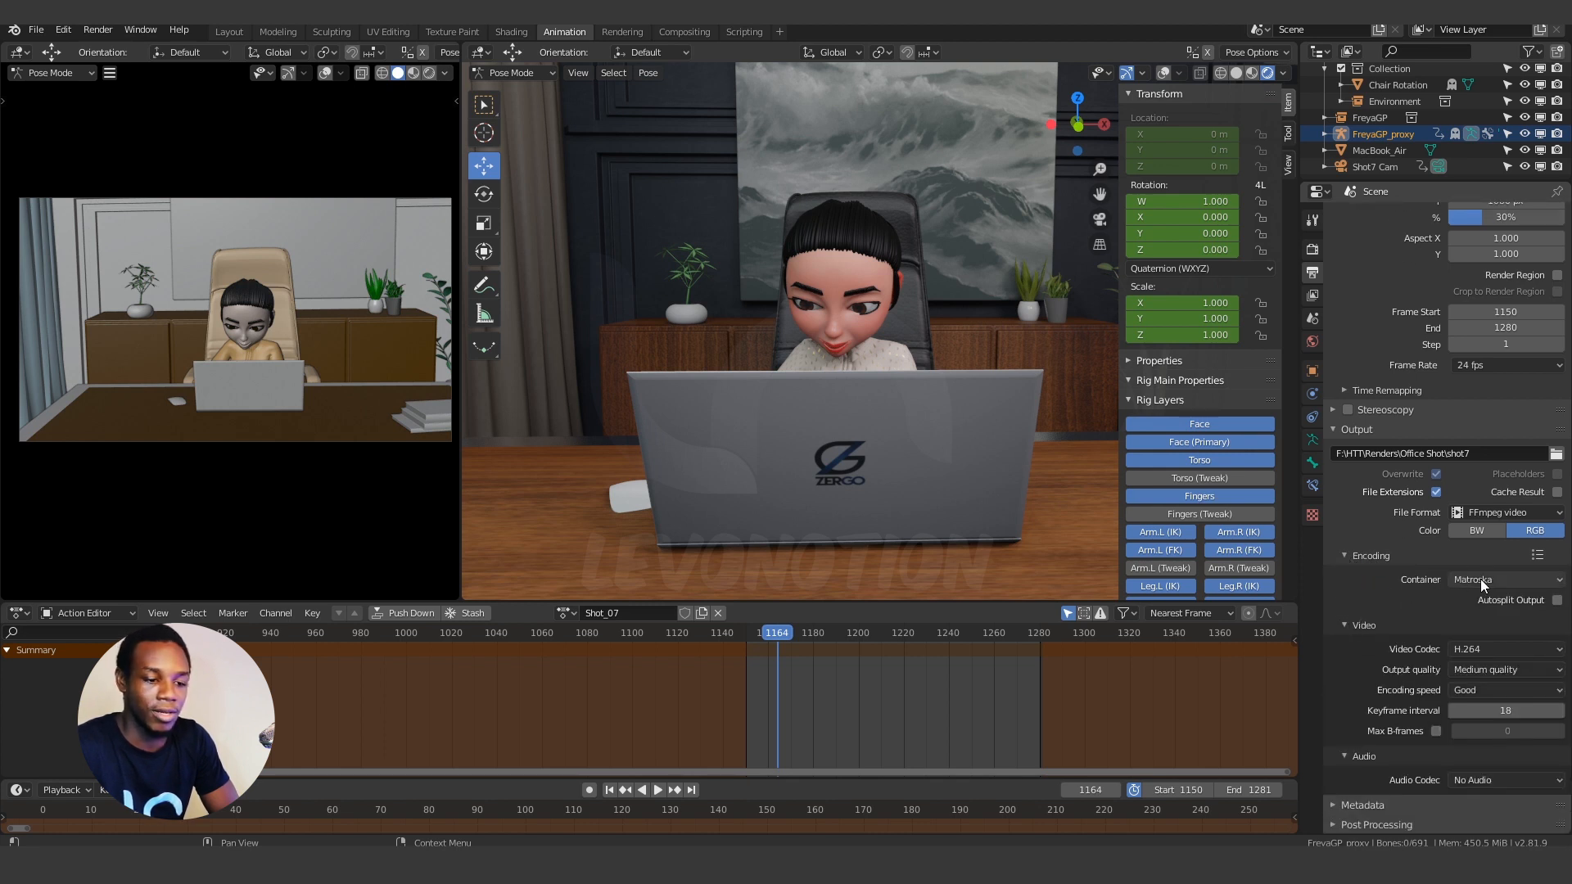
Step: Set the encoding container to MPEG-4 and the audio codec to MP3, keeping H.264 video
left_click(1503, 578)
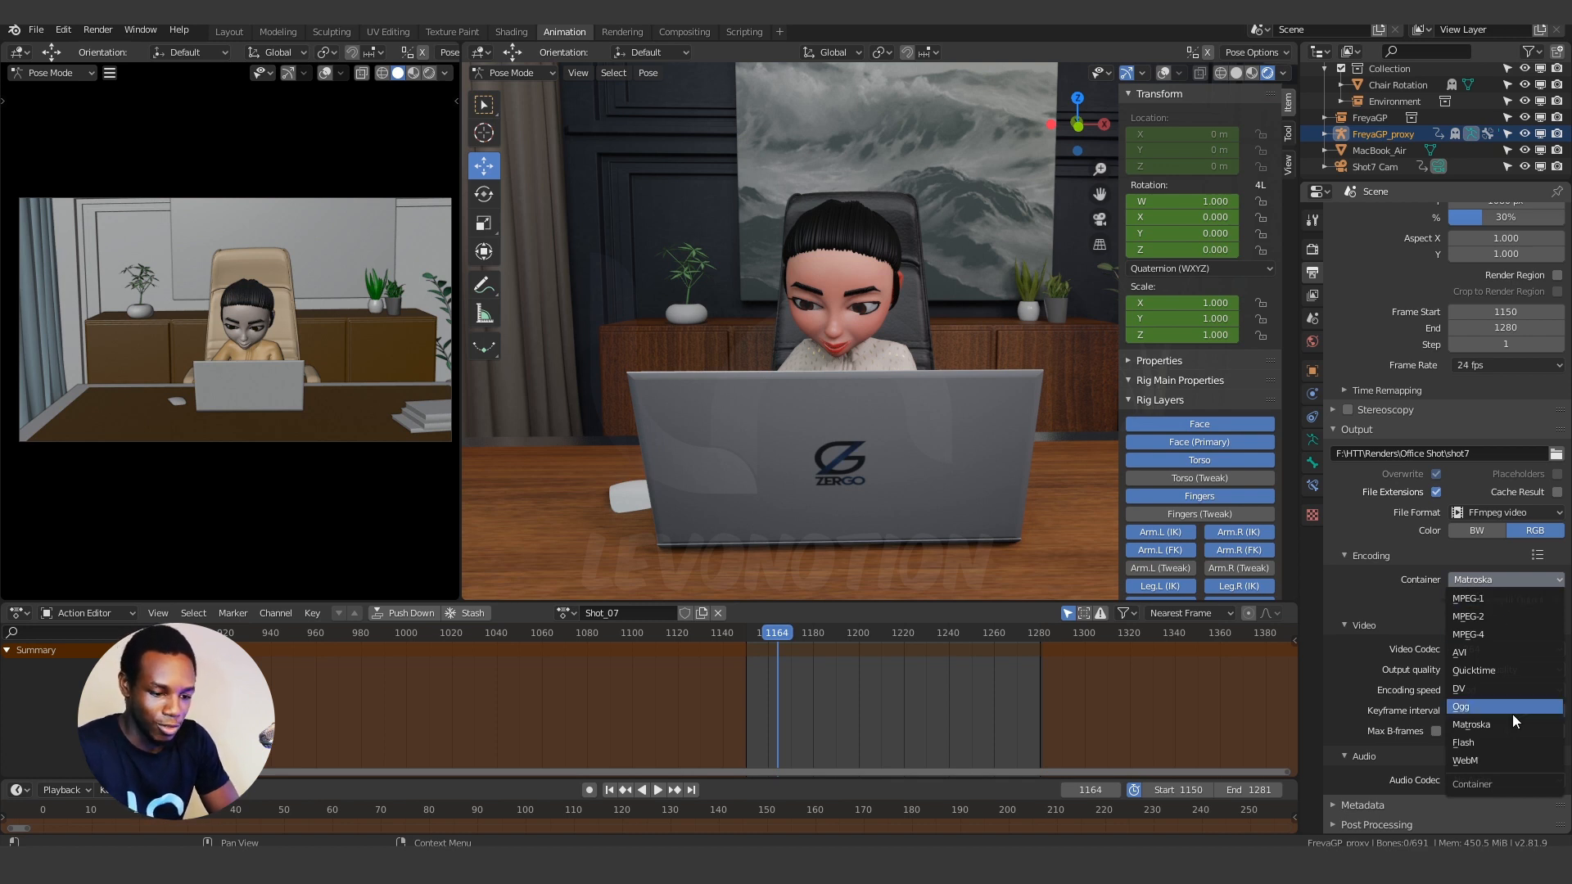
mouse_move(1489, 634)
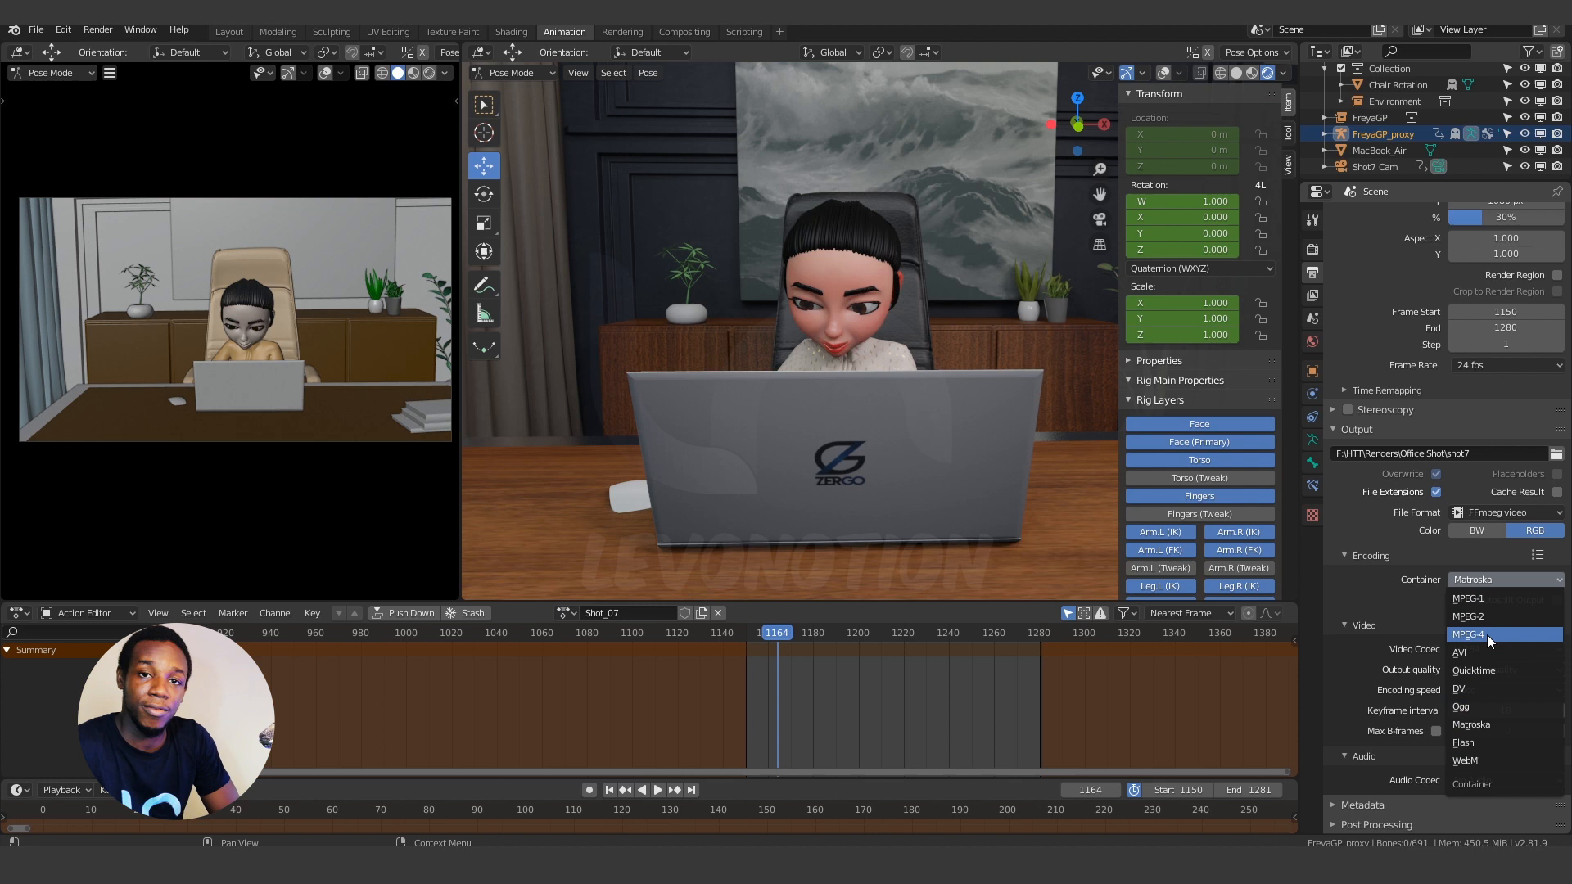
left_click(1483, 634)
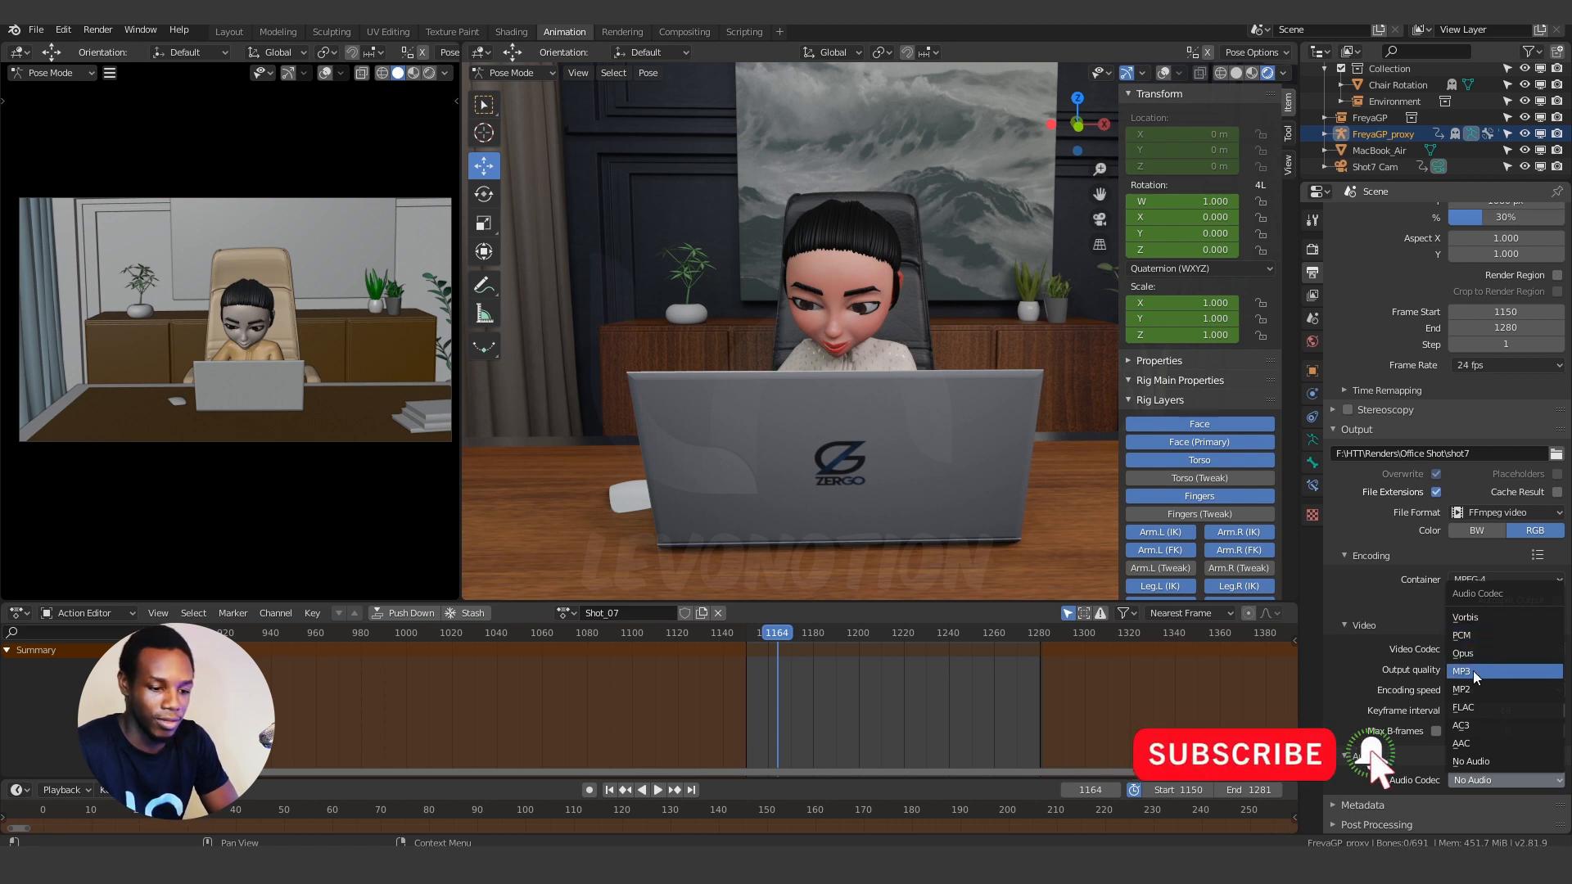
left_click(1470, 670)
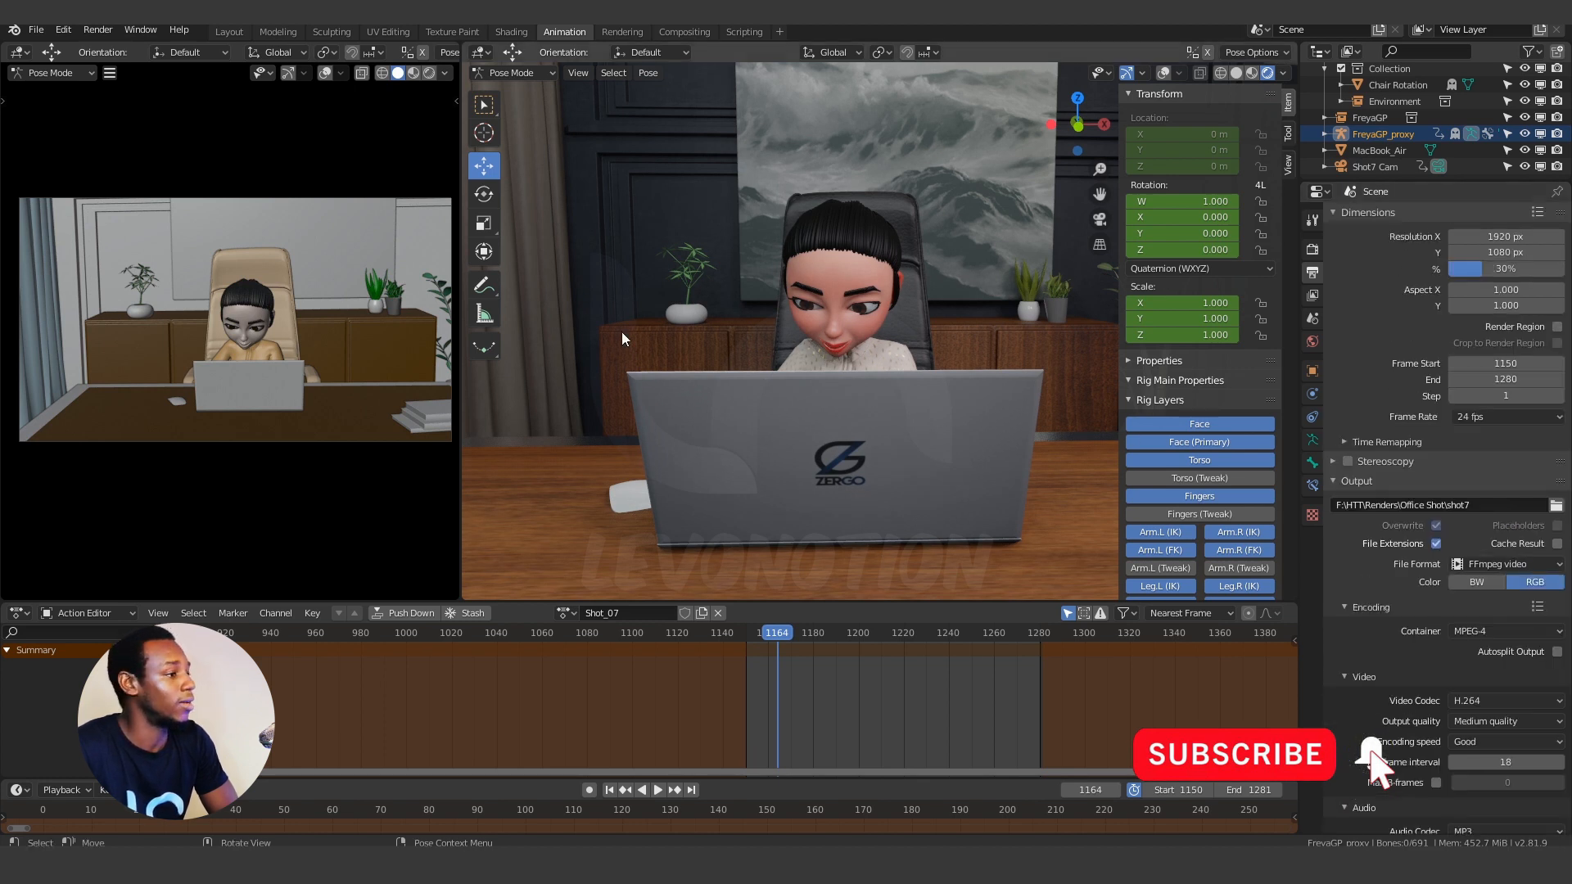
Step: Run Viewport Render Animation and let Shot_07 frames 1150–1280 render through to the end
left_click(578, 72)
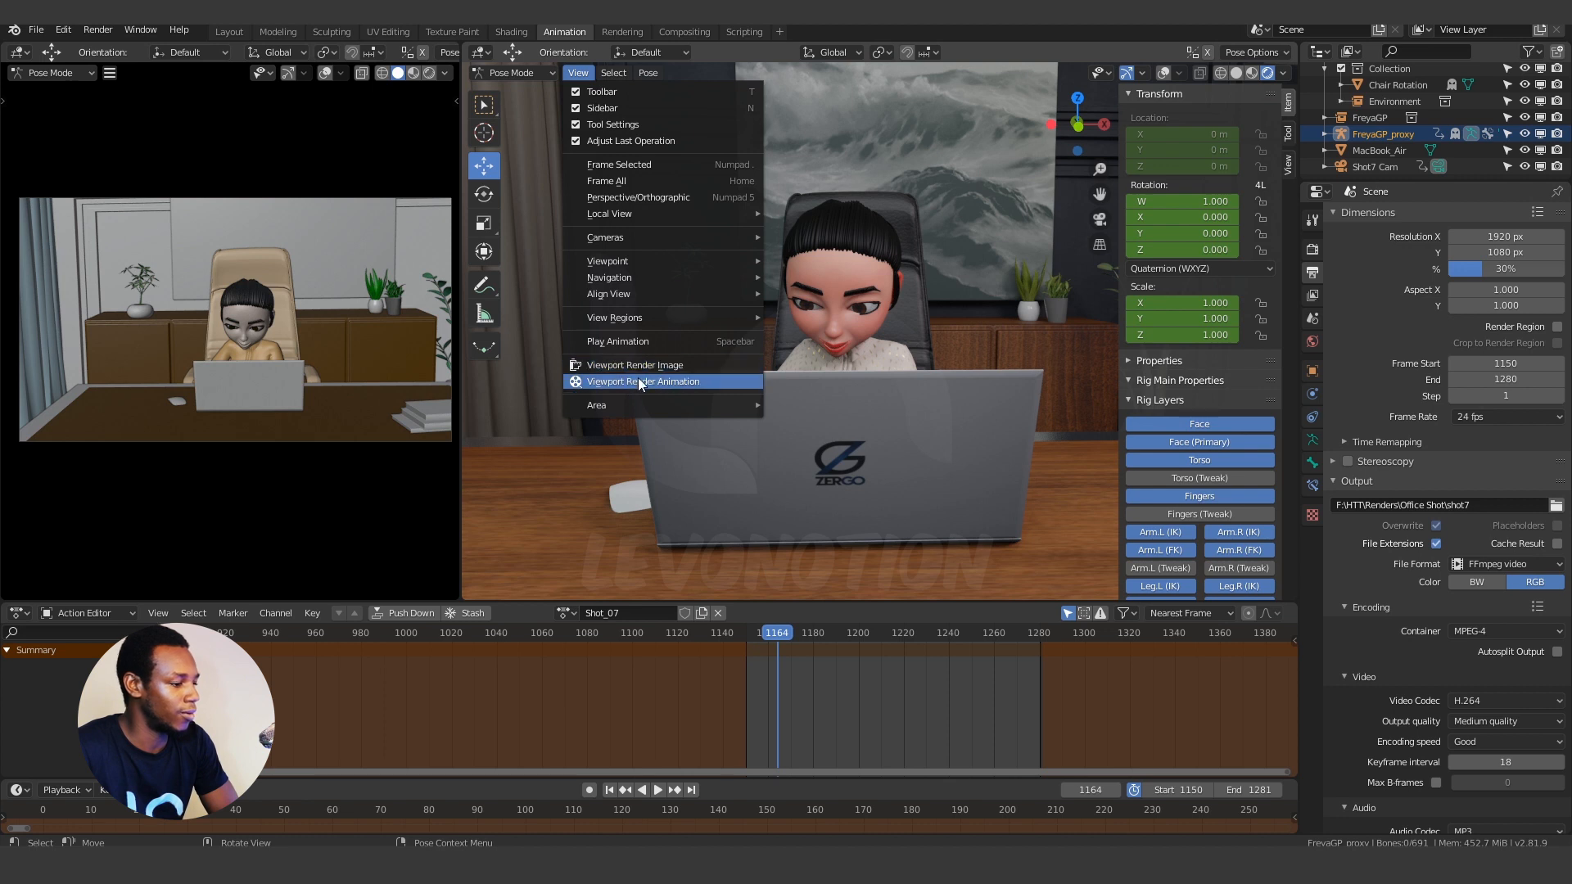
mouse_move(666, 385)
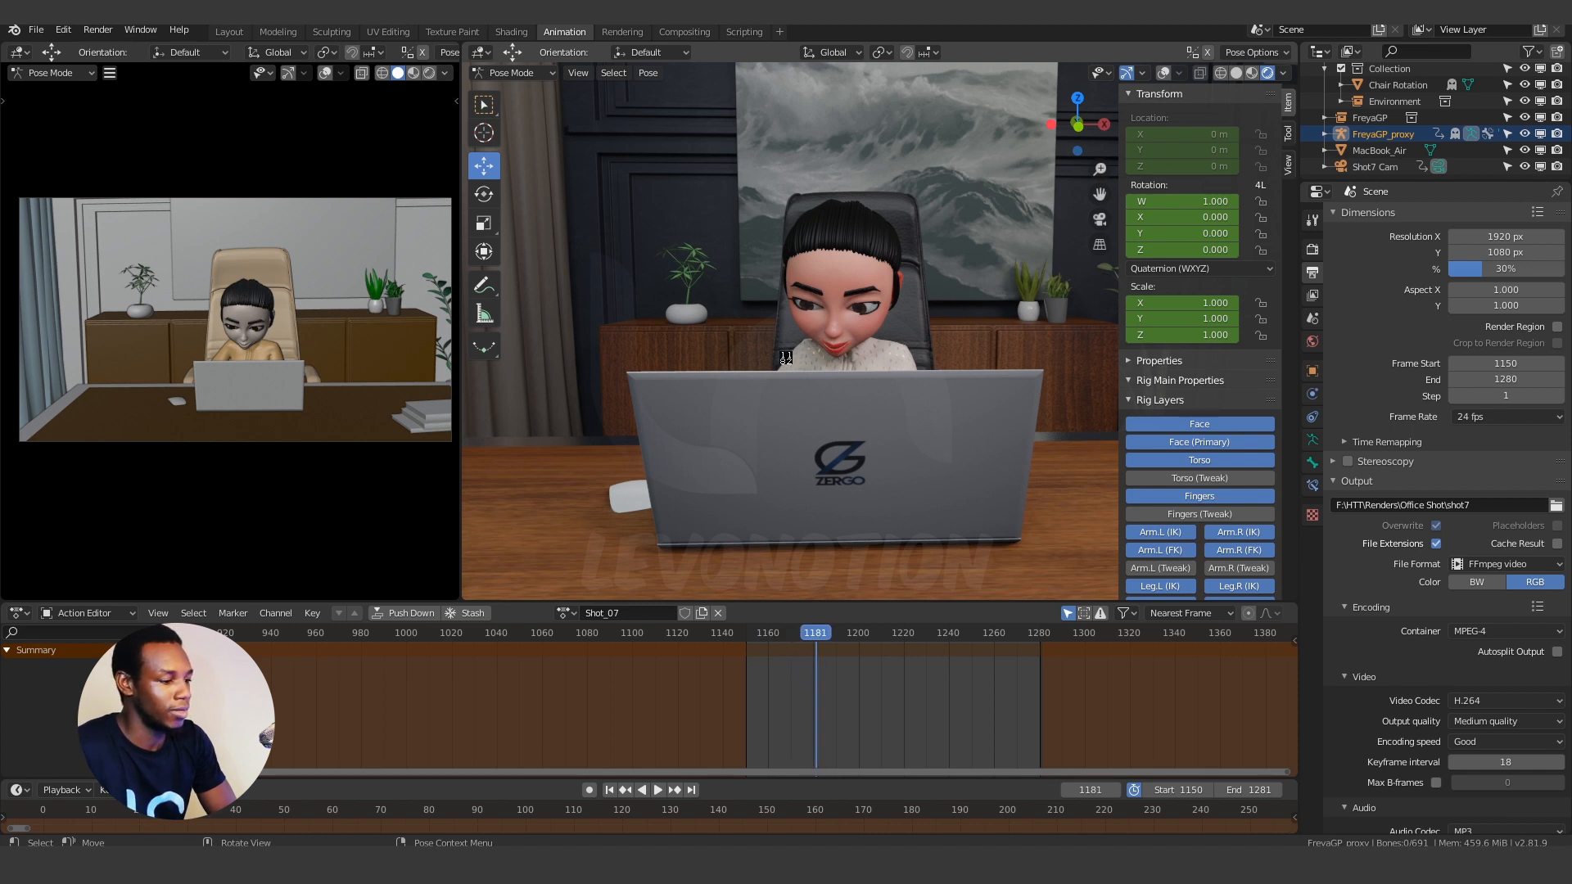
left_click(831, 632)
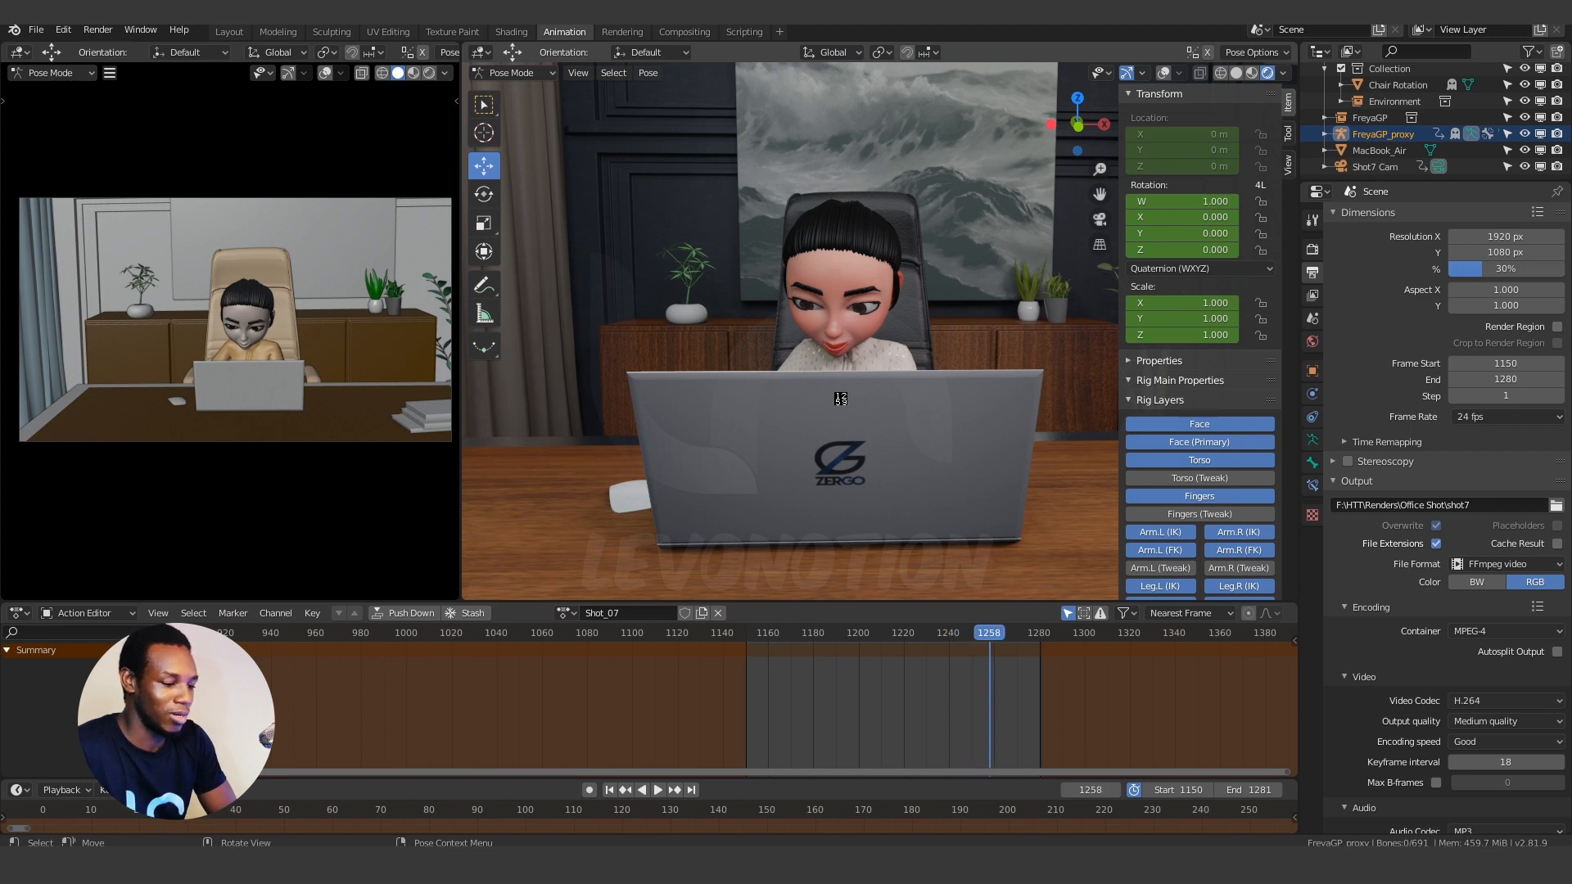
left_click(1003, 632)
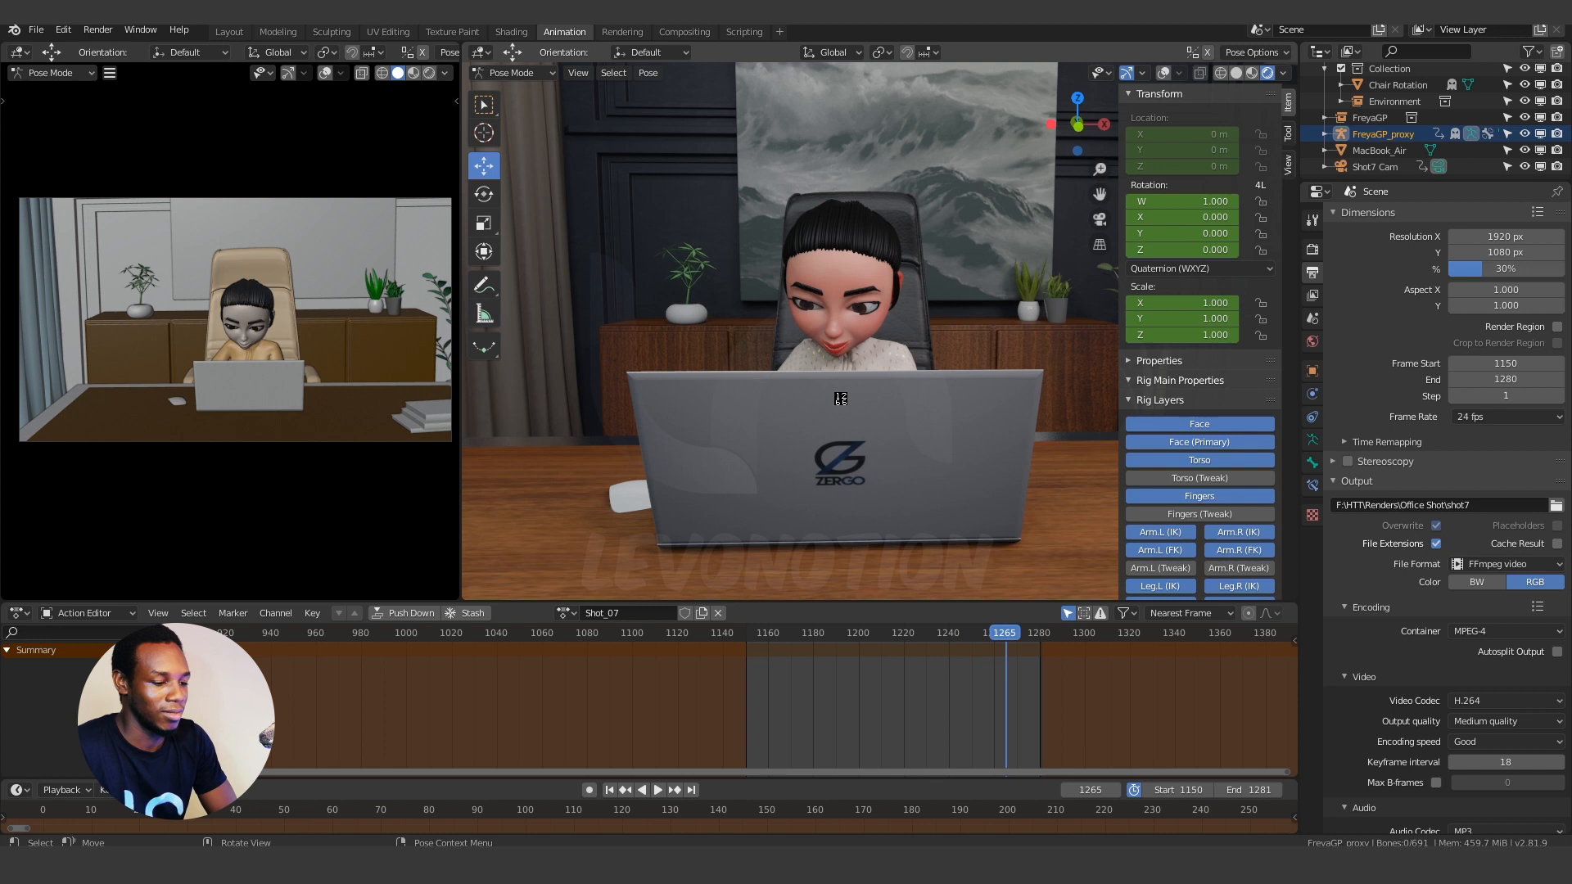
left_click(1021, 632)
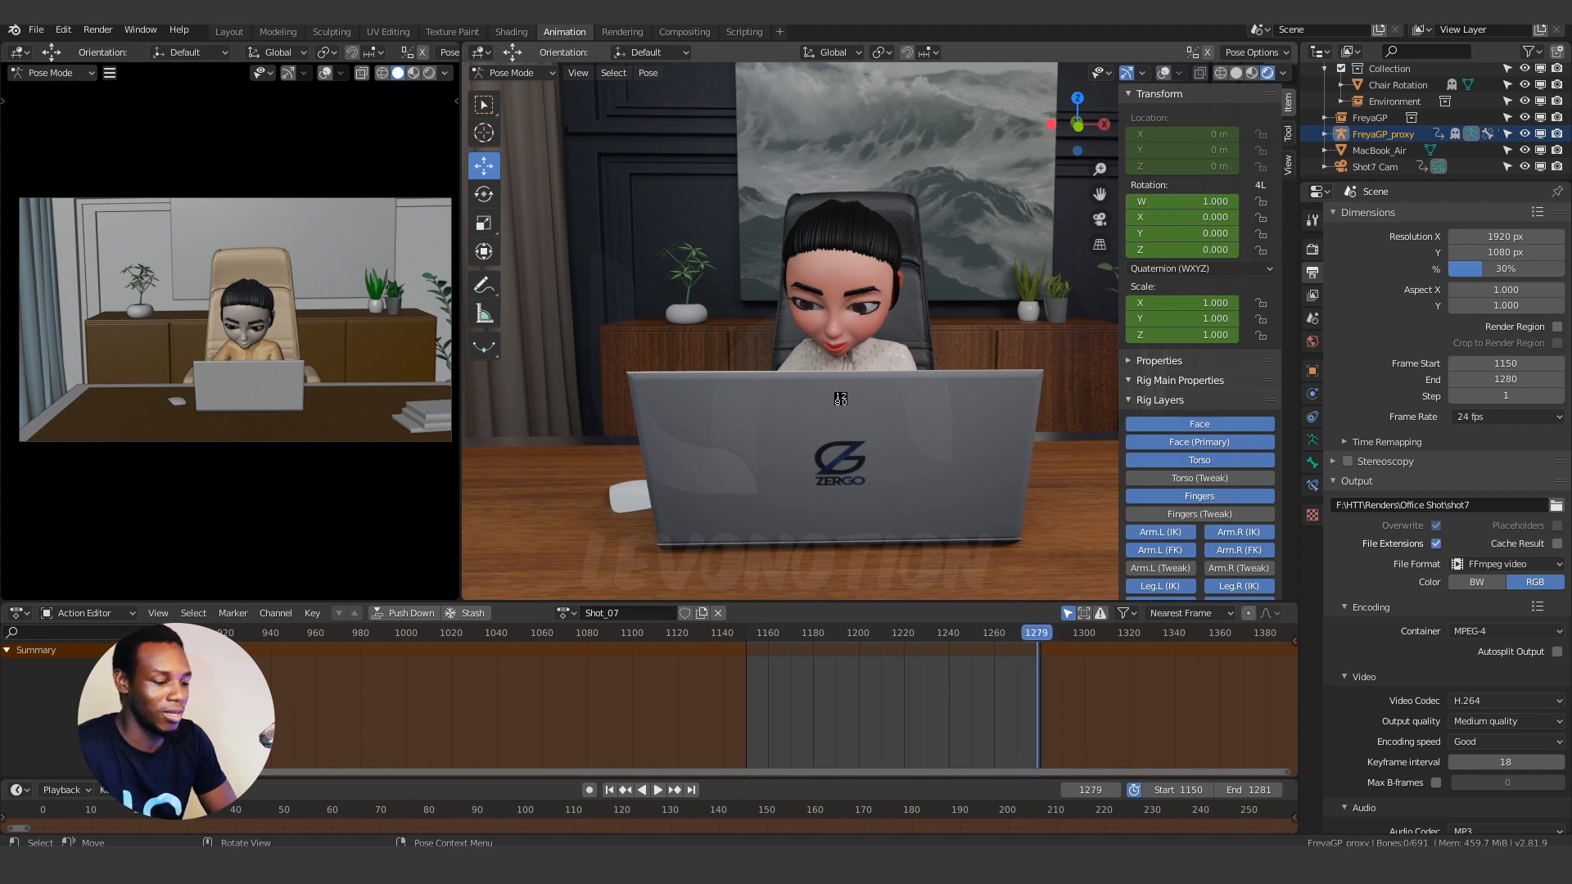
left_click(776, 632)
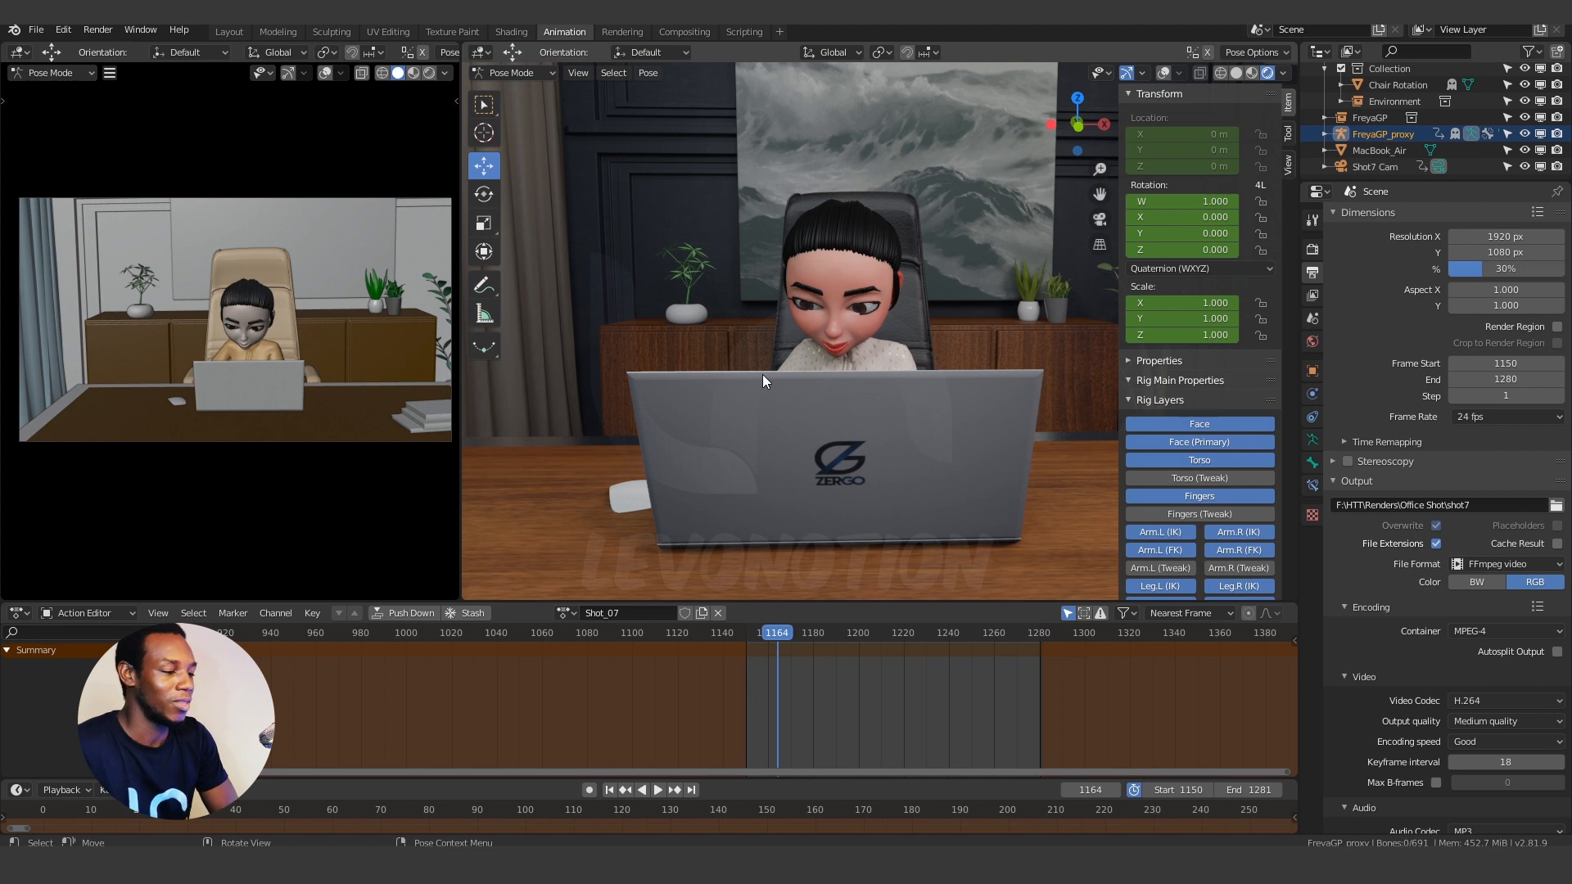
Step: Play the rendered Shot_07 MP4 via Render > View Animation in the animation player
left_click(97, 30)
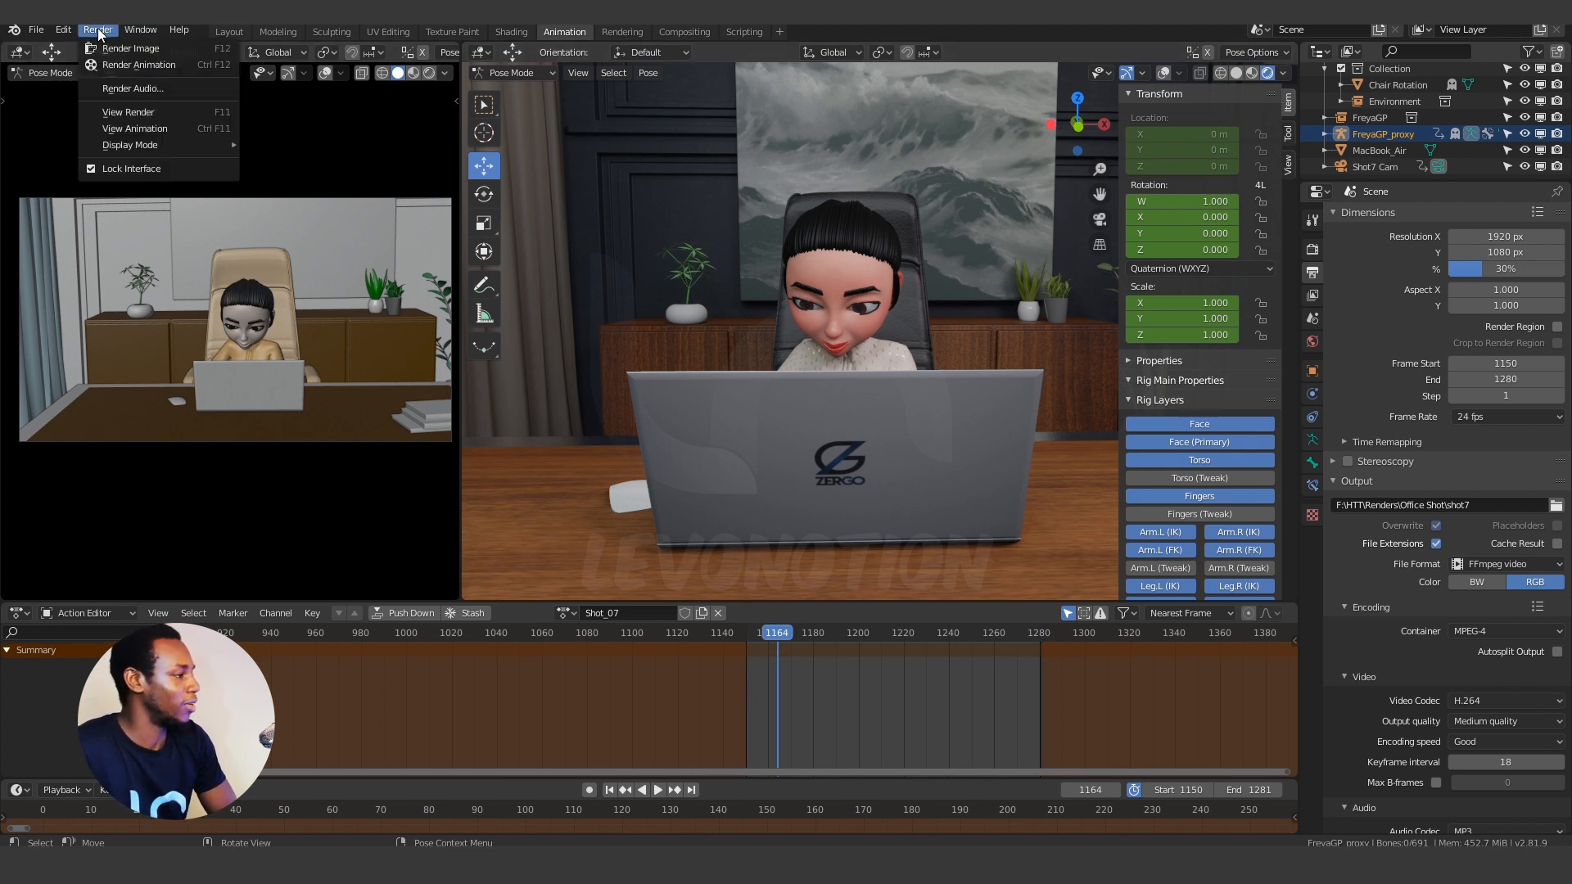
mouse_move(135, 127)
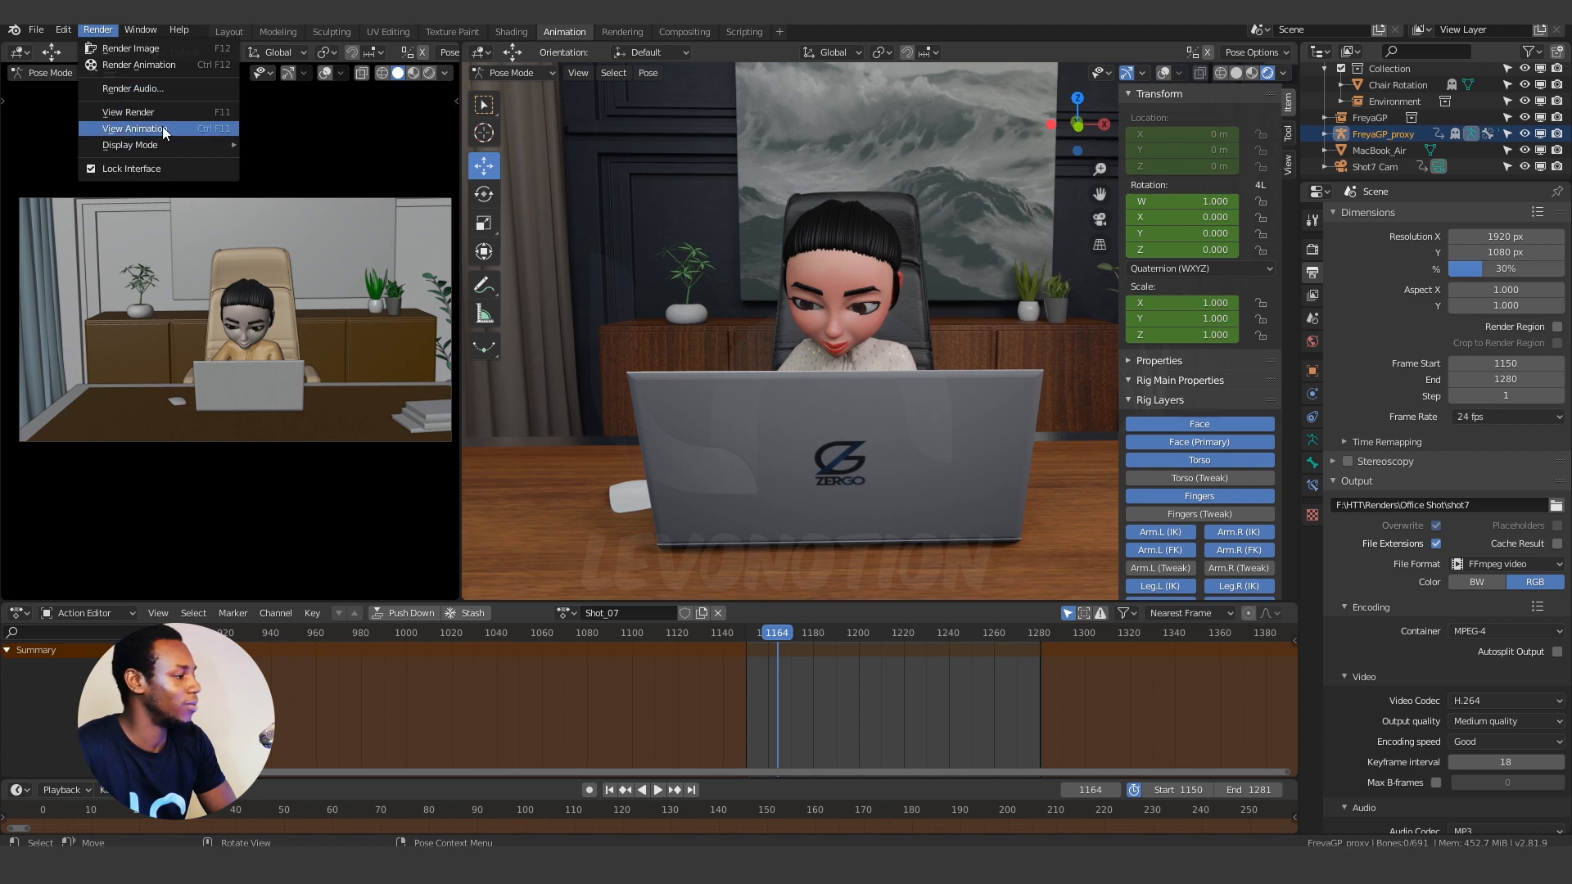
mouse_move(131, 128)
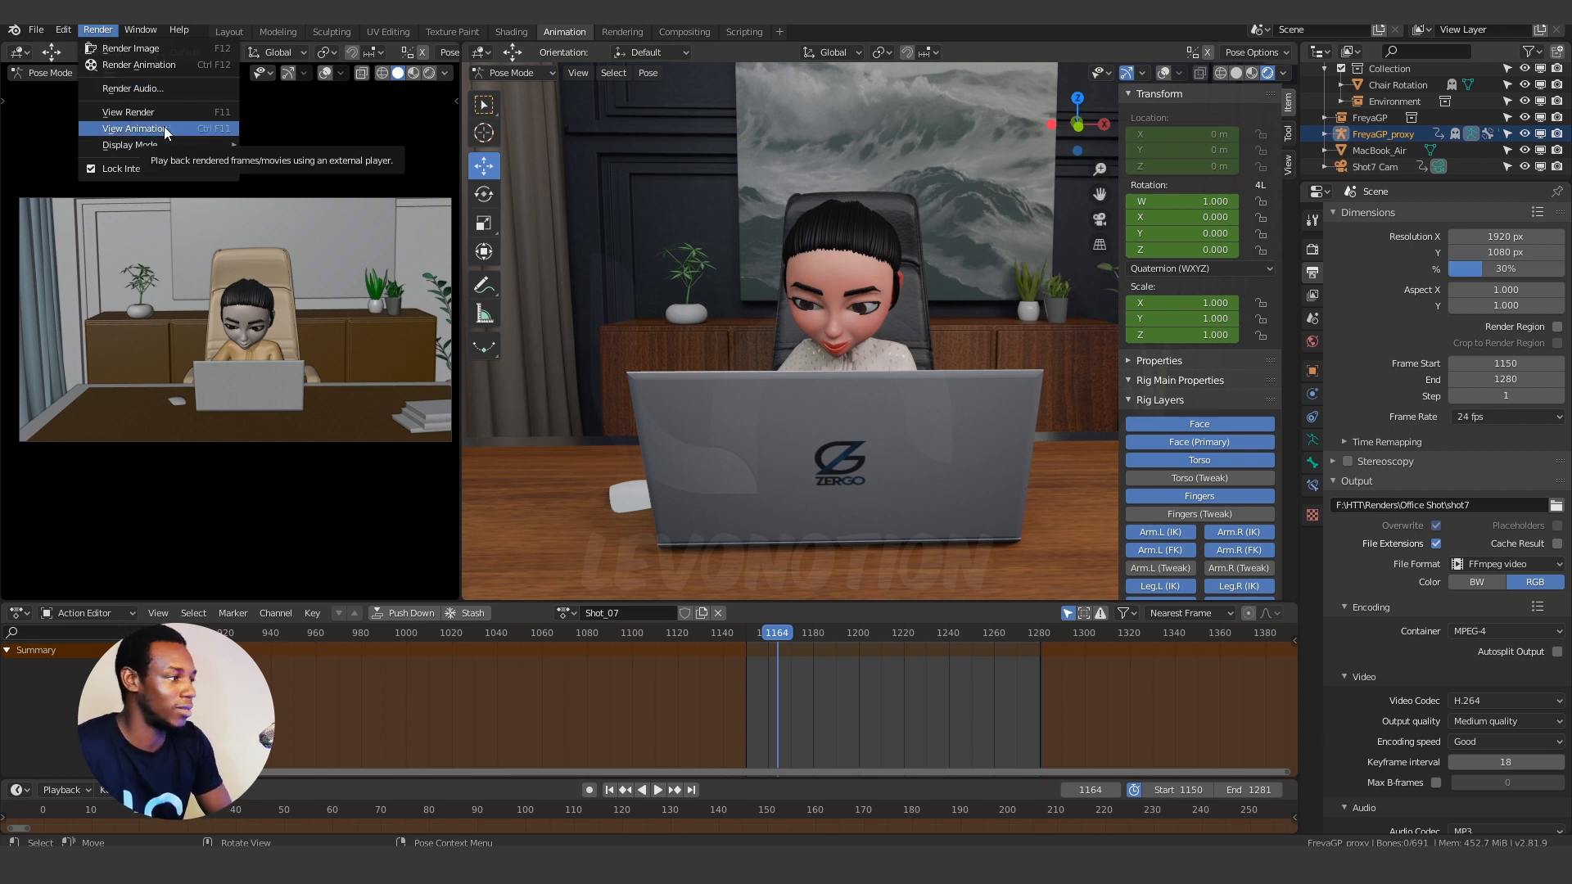
left_click(131, 127)
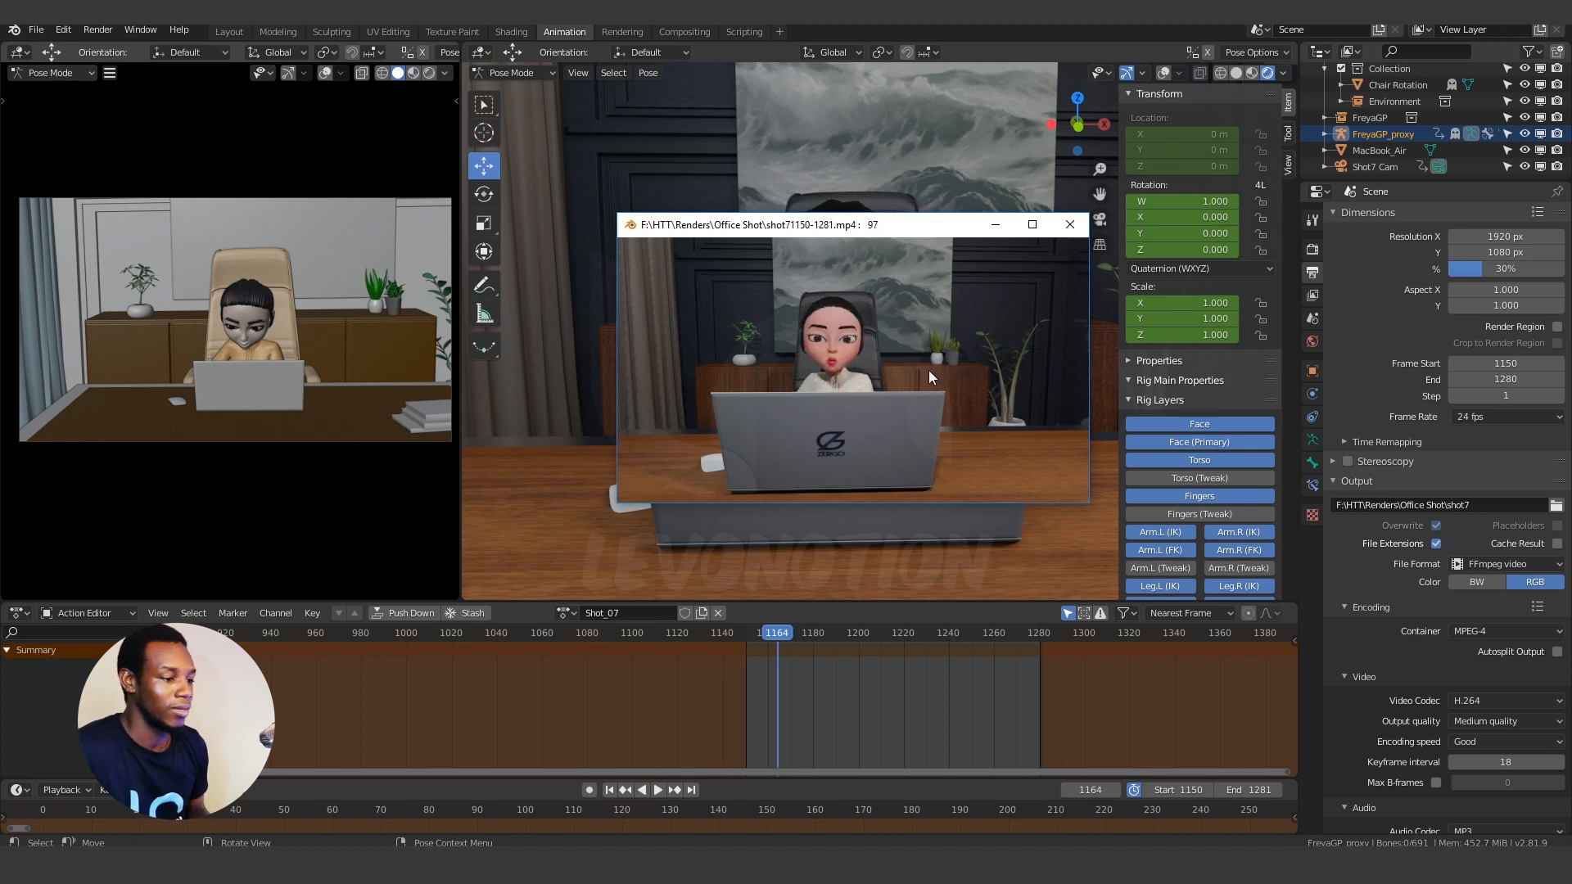
mouse_move(915, 350)
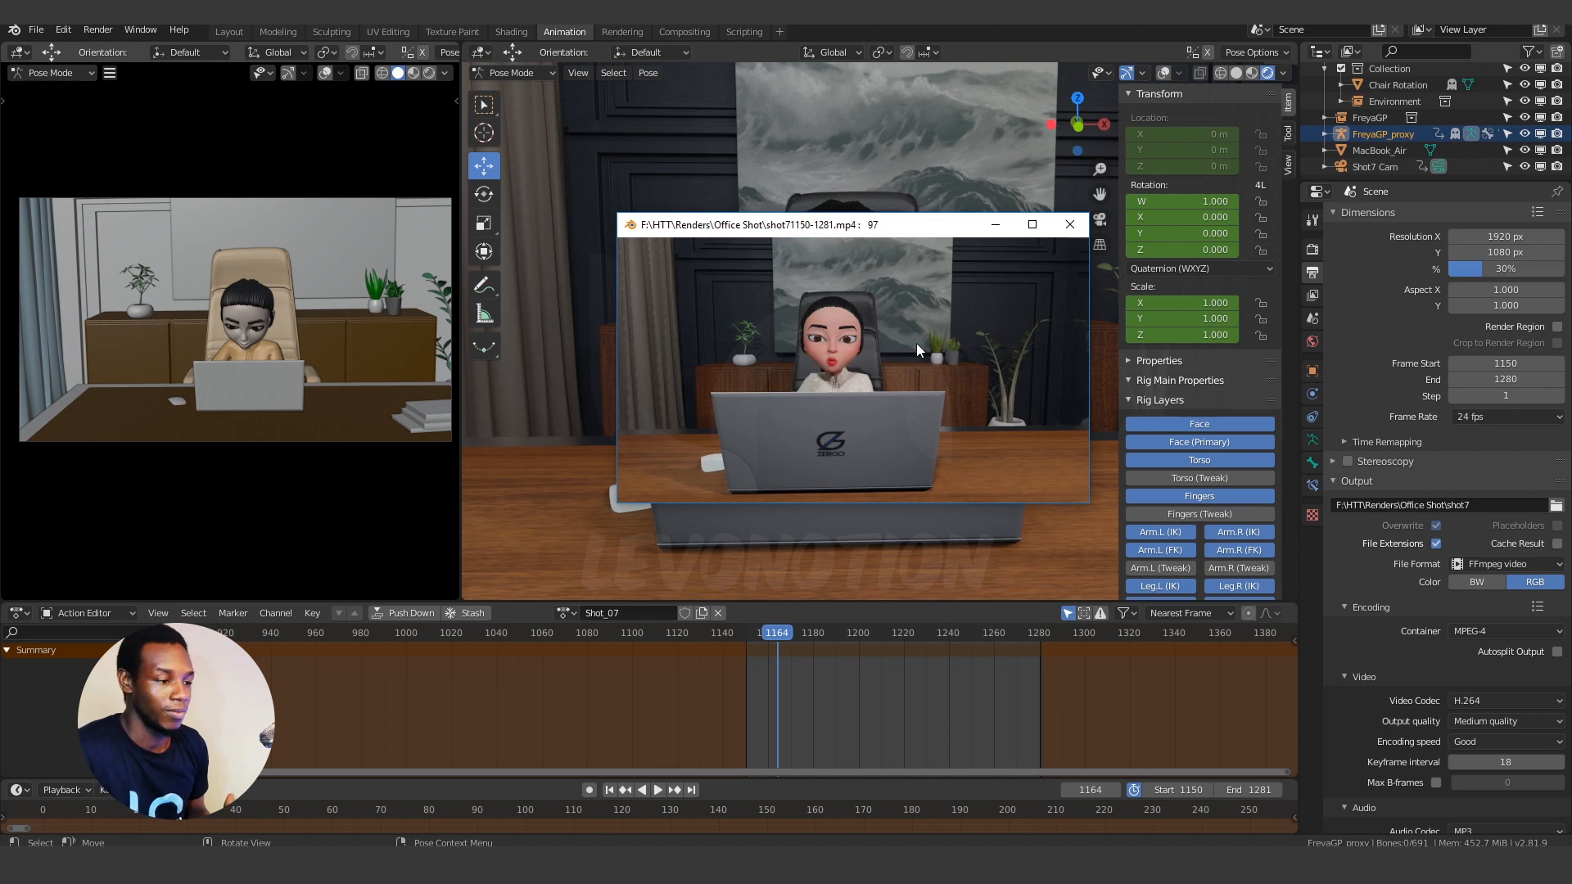